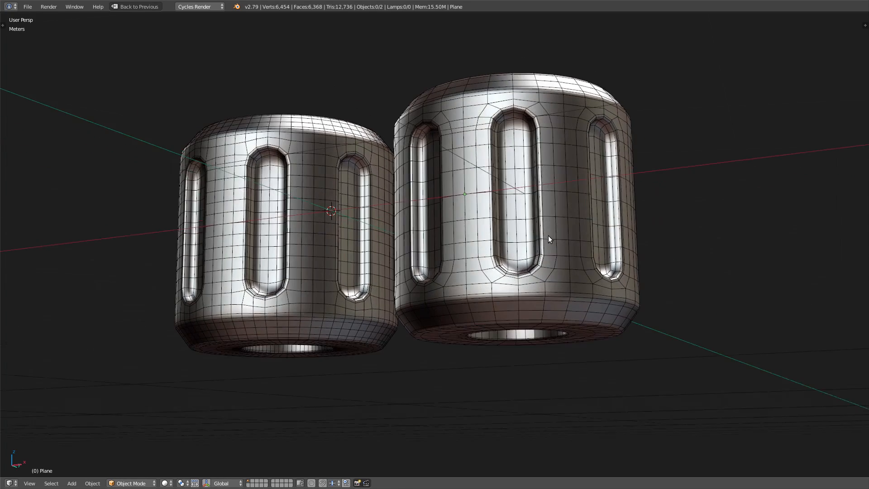
Adjust the viewport view of the empty metric scene
{"action": "left_click_drag", "start_coordinate": [549, 239], "coordinate": [546, 229]}
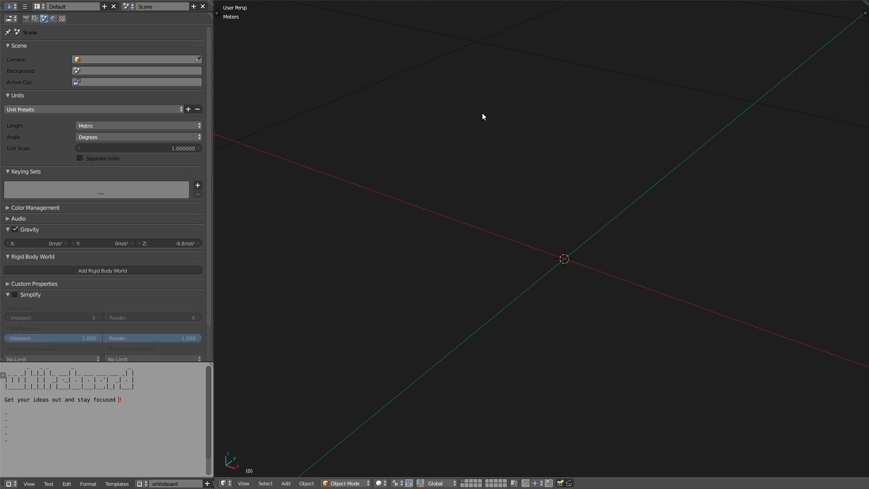
{"action": "mouse_move", "coordinate": [687, 162]}
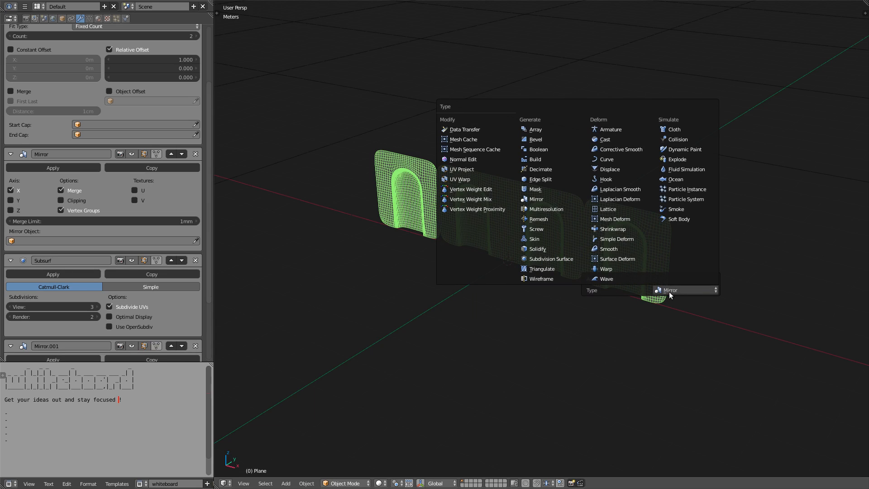
Add a Simple Deform modifier to the plane's modifier stack
{"action": "left_click", "coordinate": [617, 238]}
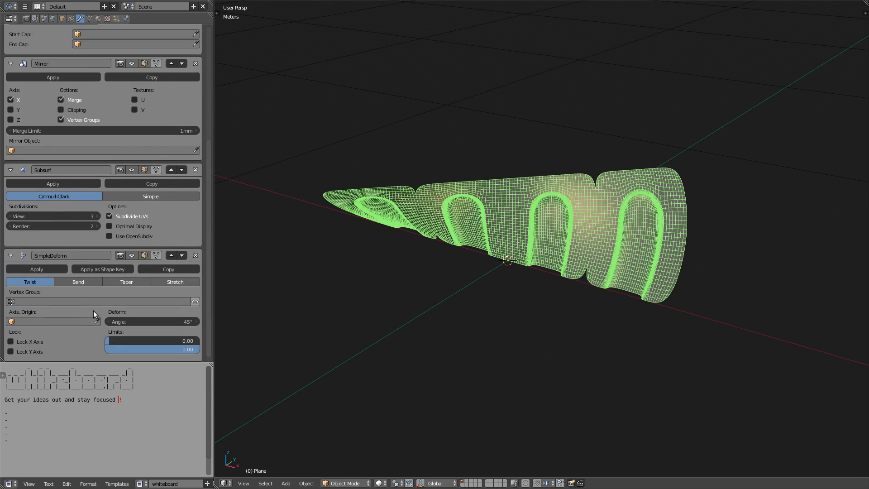
{"action": "left_click", "coordinate": [78, 282]}
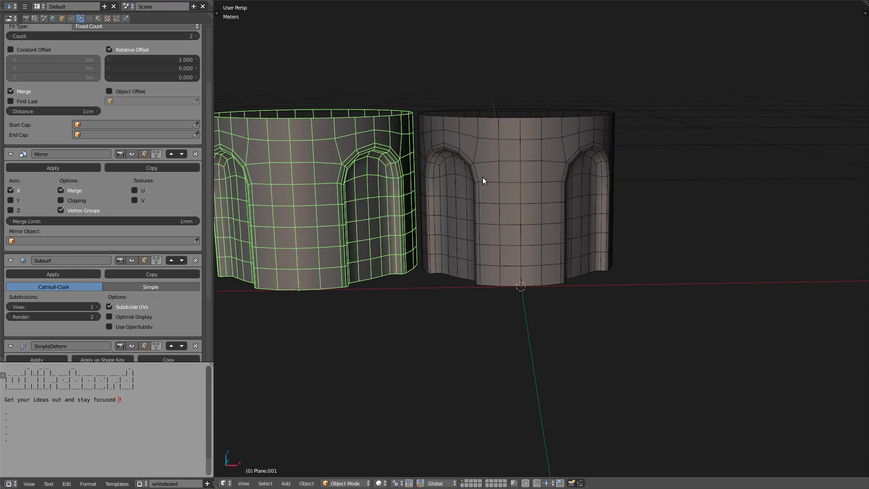
Switch the bent plane into Edit Mode to expose its flat base mesh
{"action": "key", "text": "Tab"}
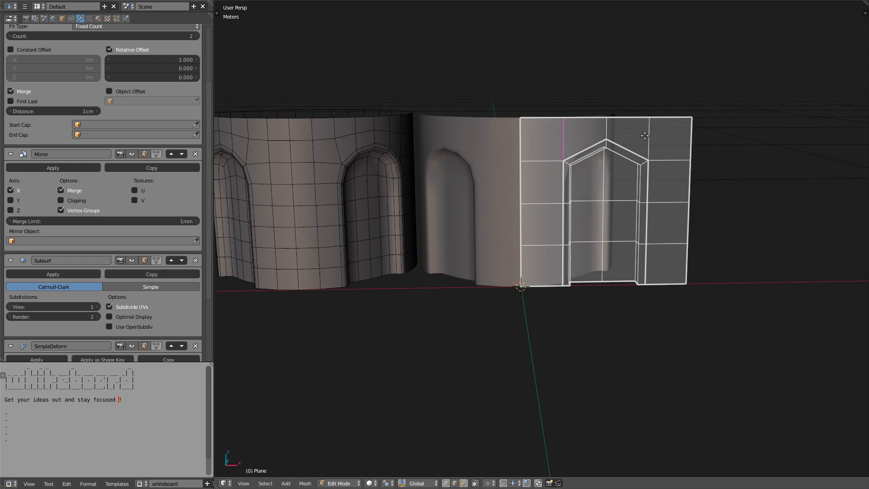